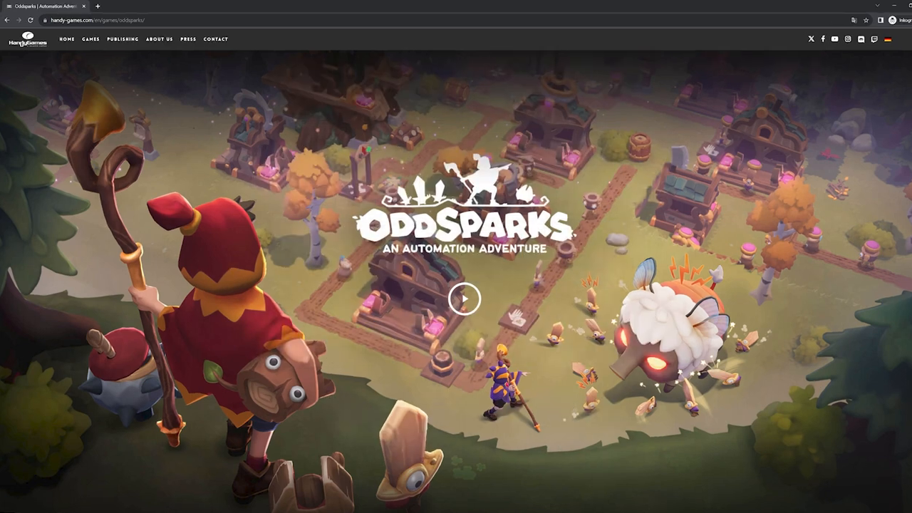
Go to store.steampowered.com, reach the new-account page and enter an email address
{"action": "type", "text": "store.steampowered.com"}
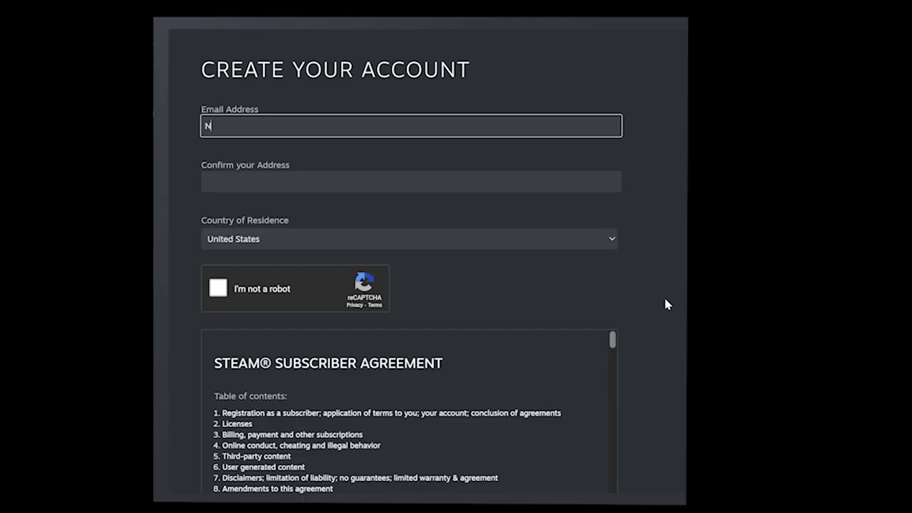
{"action": "type", "text": "ewAccount"}
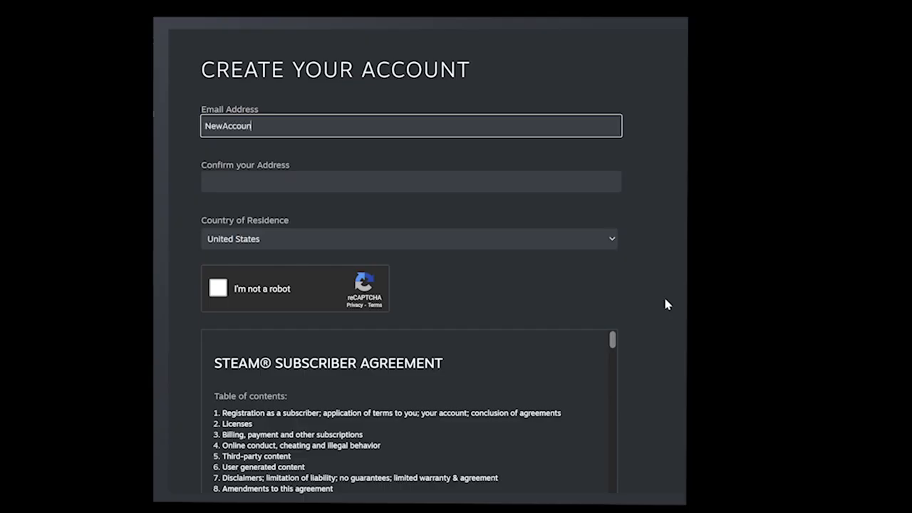
{"action": "type", "text": "t@steam"}
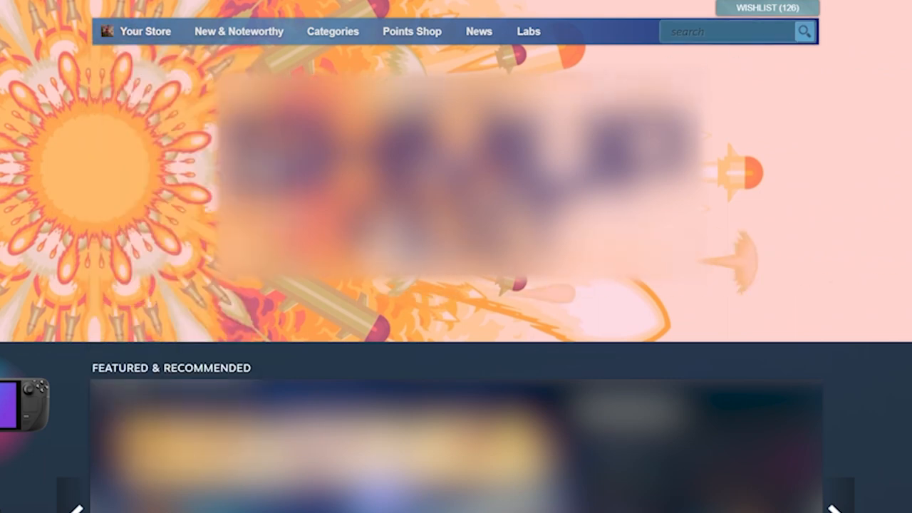
Search the store for 'oddsparks' and open Oddsparks: An Automation Adventure
{"action": "type", "text": "oddsparks"}
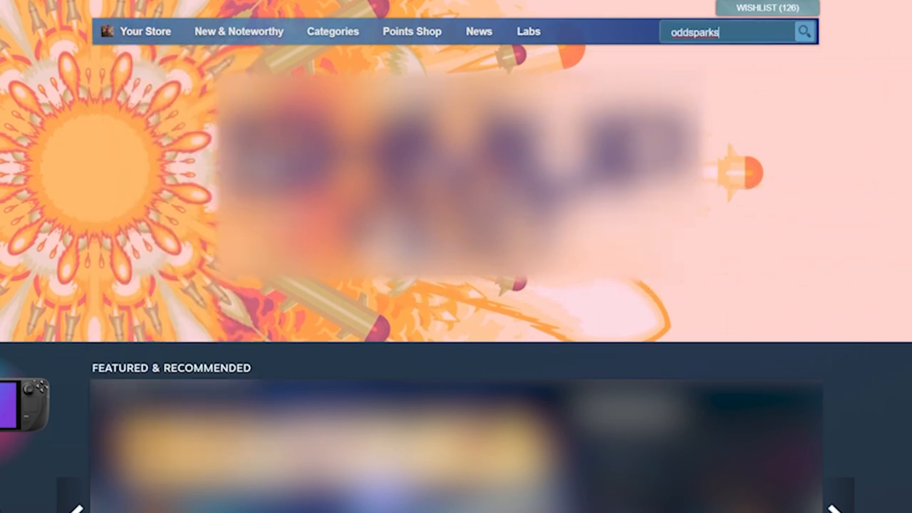
{"action": "type", "text": "oddsparks"}
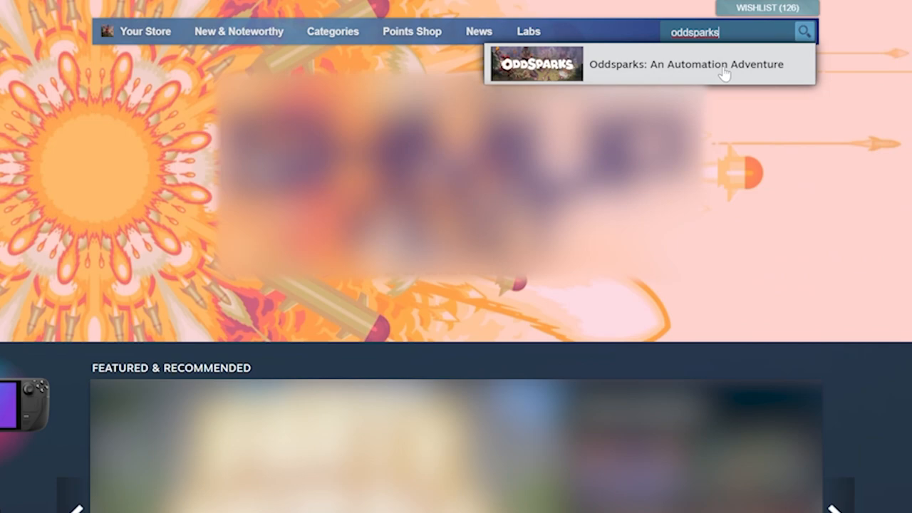
{"action": "left_click", "coordinate": [684, 64]}
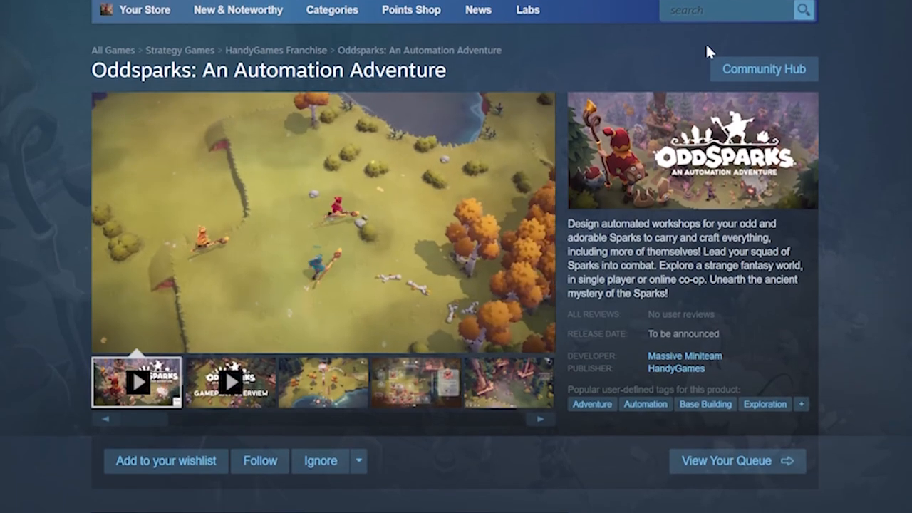
View the Oddsparks Workstations and forest woodcutting screenshots
{"action": "scroll", "scroll_direction": "down", "scroll_amount": 3}
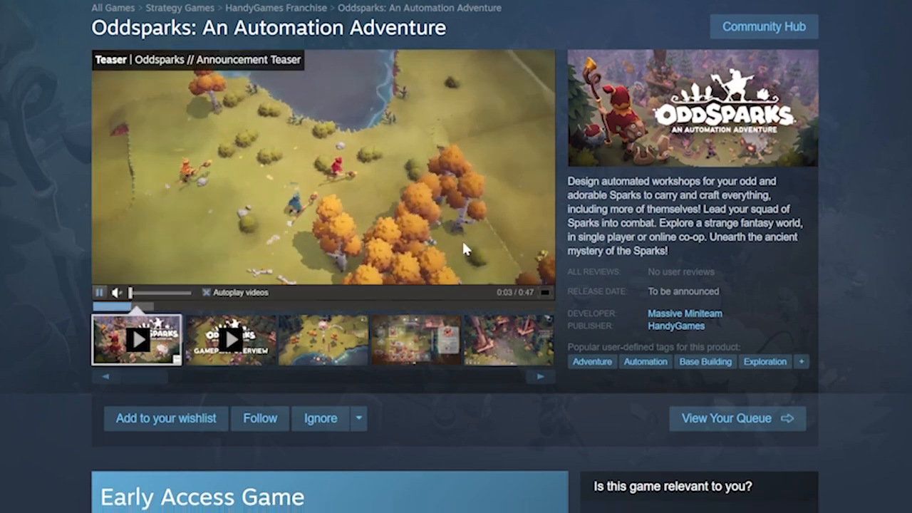
{"action": "left_click", "coordinate": [321, 339]}
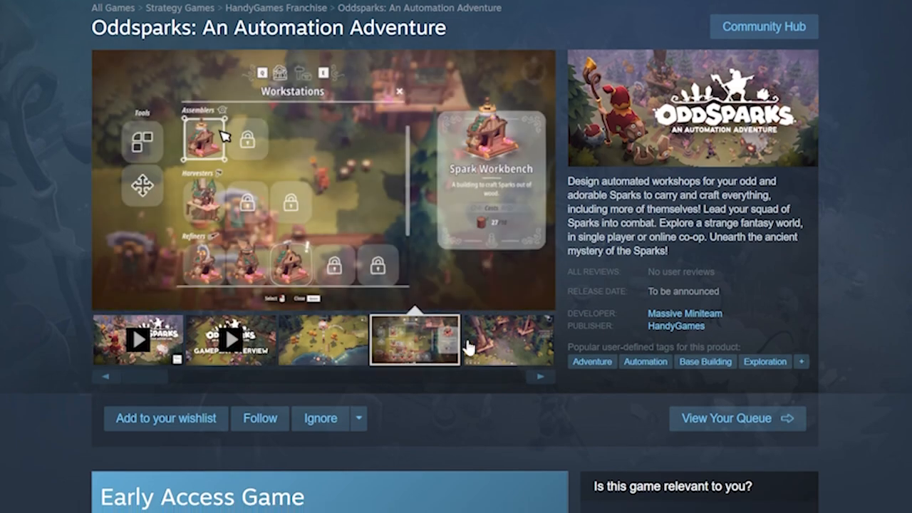
{"action": "left_click", "coordinate": [507, 340]}
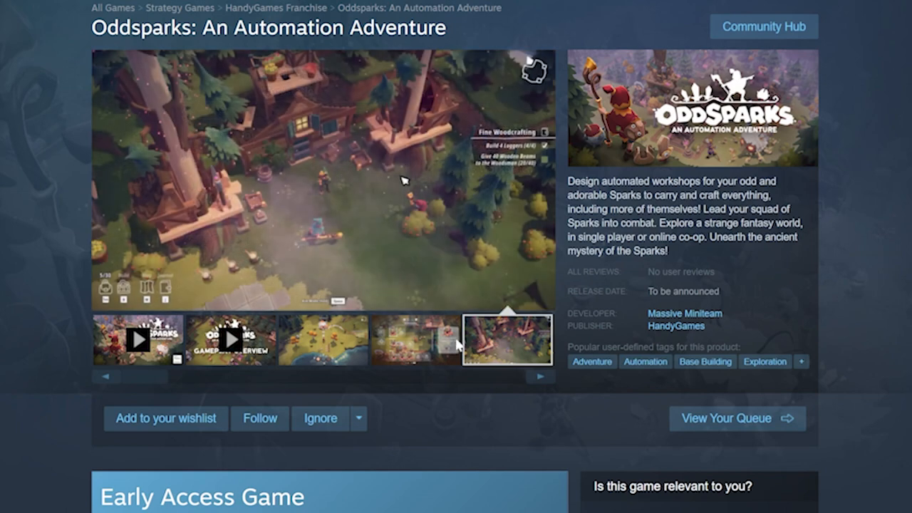
{"action": "mouse_move", "coordinate": [458, 345]}
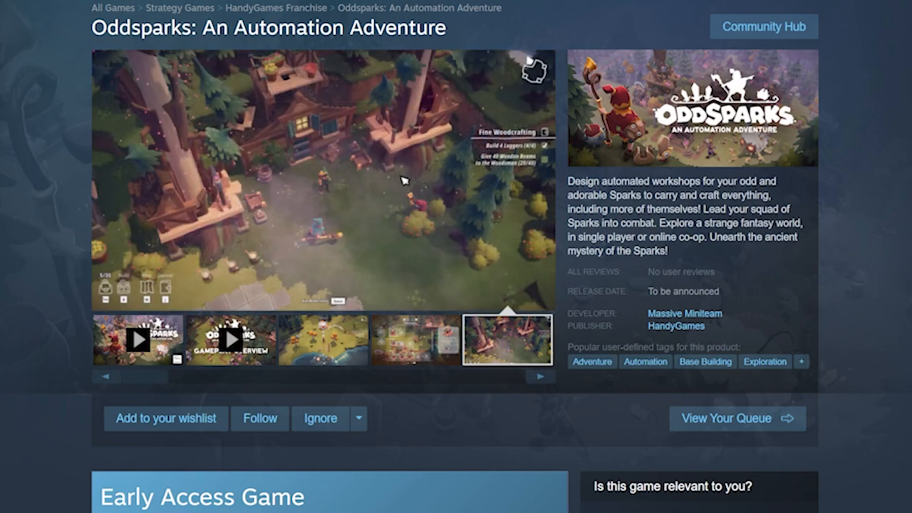
{"action": "mouse_move", "coordinate": [164, 418]}
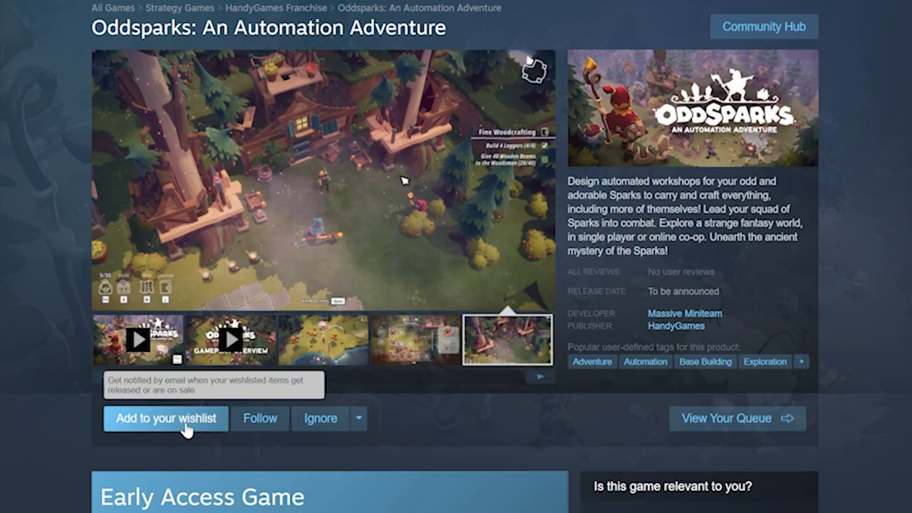
Add Oddsparks to the wishlist, follow it, and reopen a screenshot thumbnail
{"action": "left_click", "coordinate": [164, 418]}
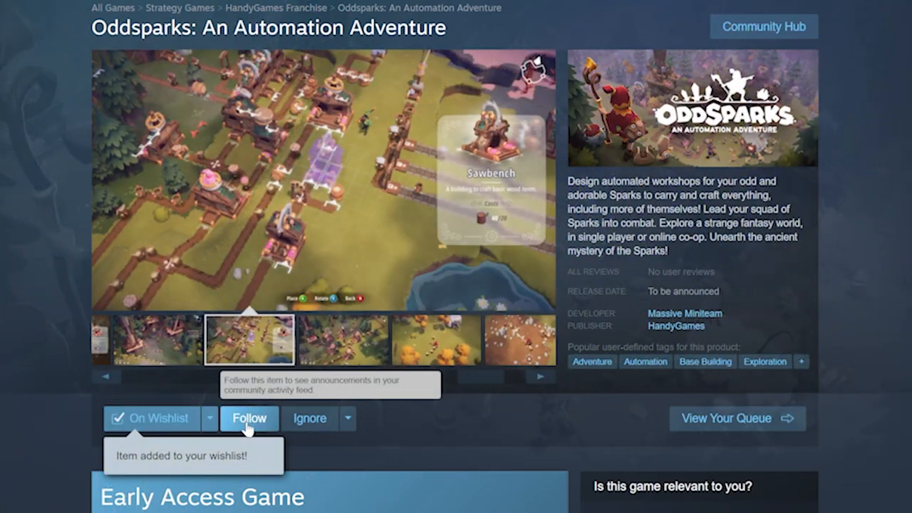
{"action": "left_click", "coordinate": [250, 418]}
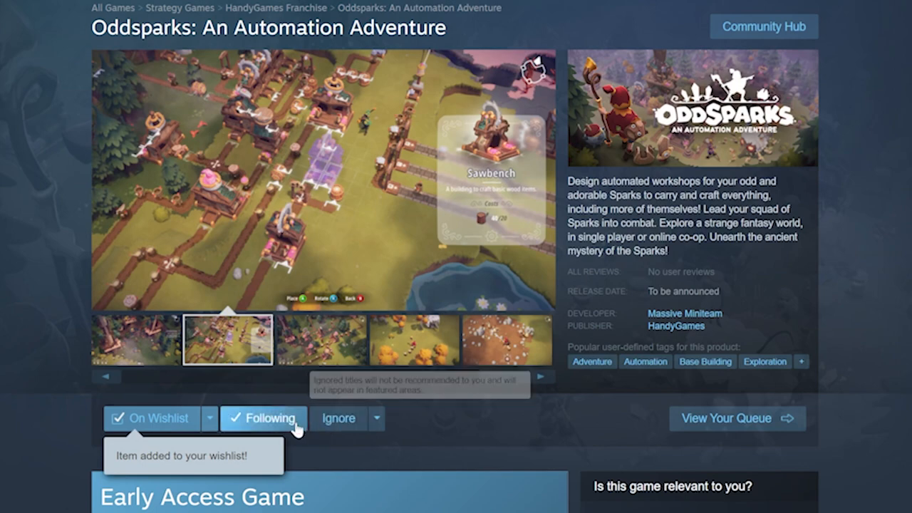
{"action": "left_click", "coordinate": [319, 339]}
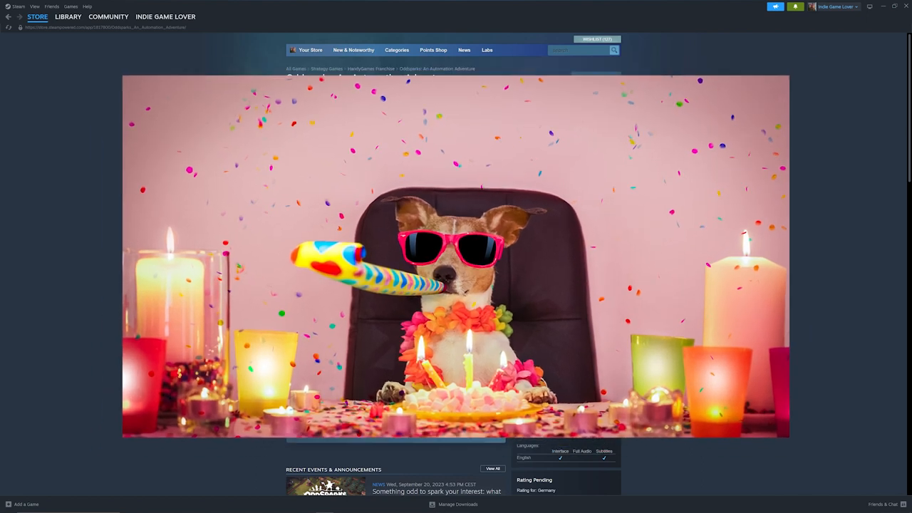
{"action": "left_click", "coordinate": [313, 257]}
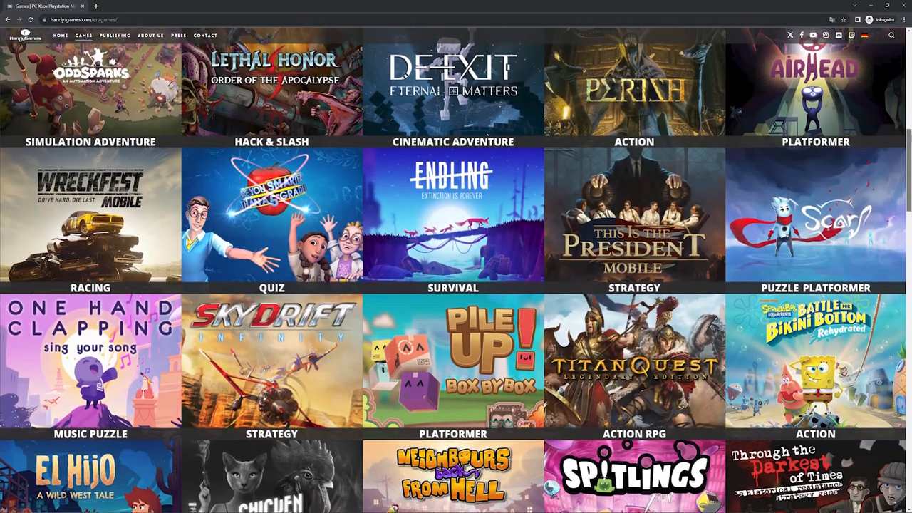
Scroll the HandyGames catalogue down to Chicken Police, El Hijo and Spitlings
{"action": "scroll", "scroll_direction": "down", "scroll_amount": 3}
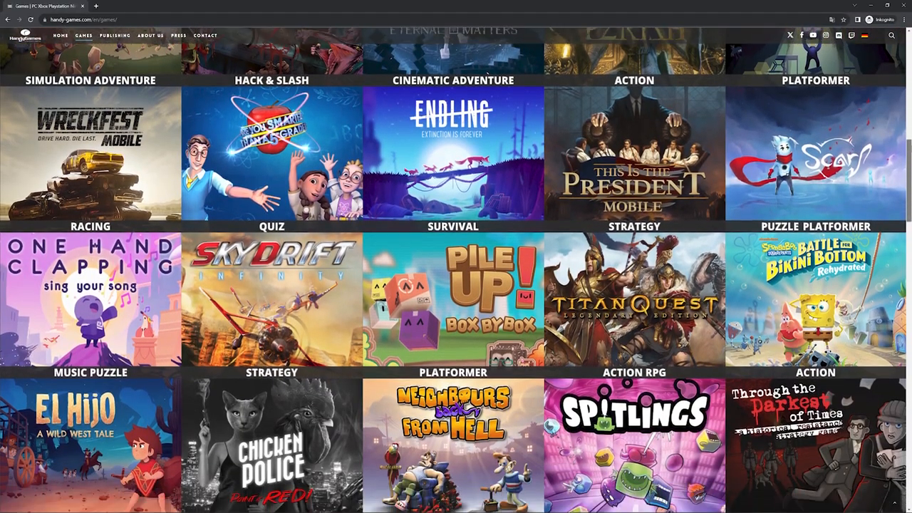